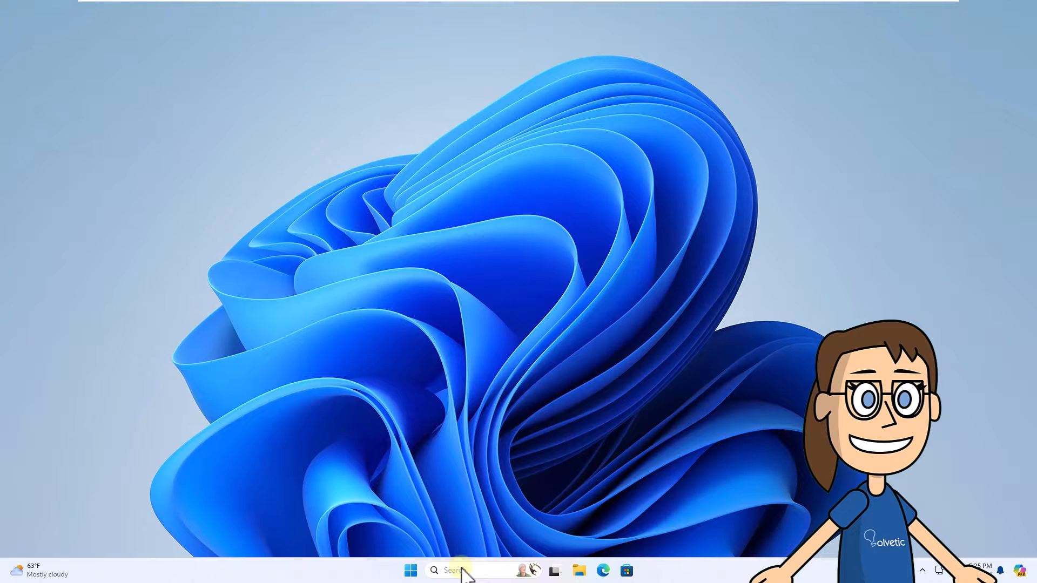
Step: Search for cmd and launch Command Prompt as administrator, approving the UAC prompt
click(462, 571)
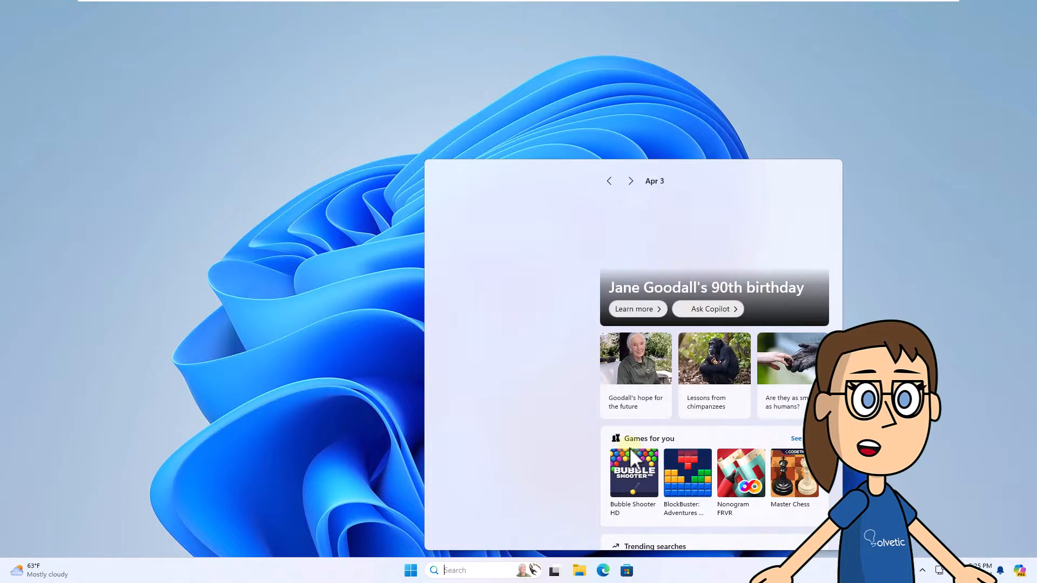
text(cmd)
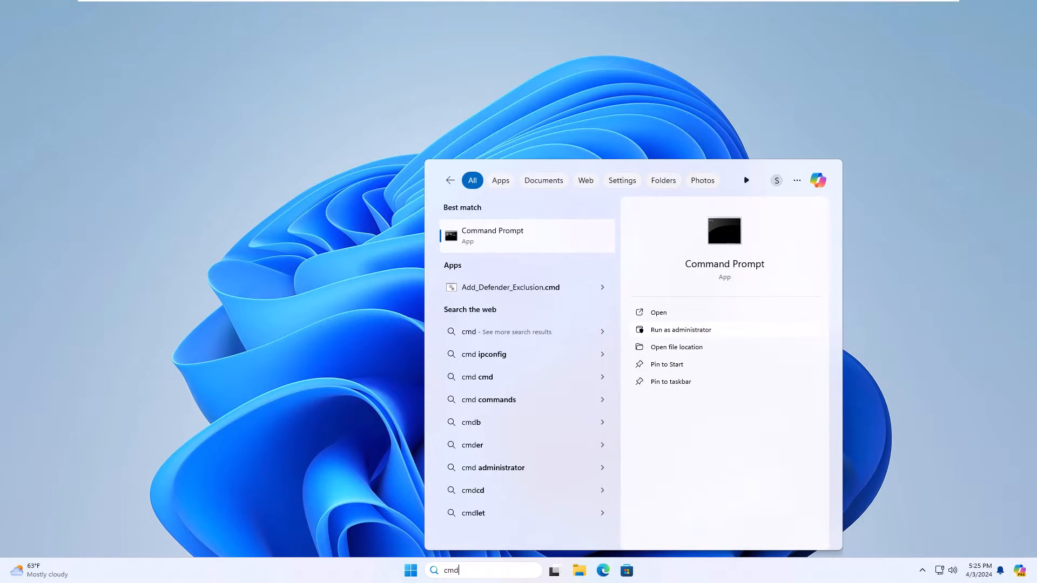
click(679, 330)
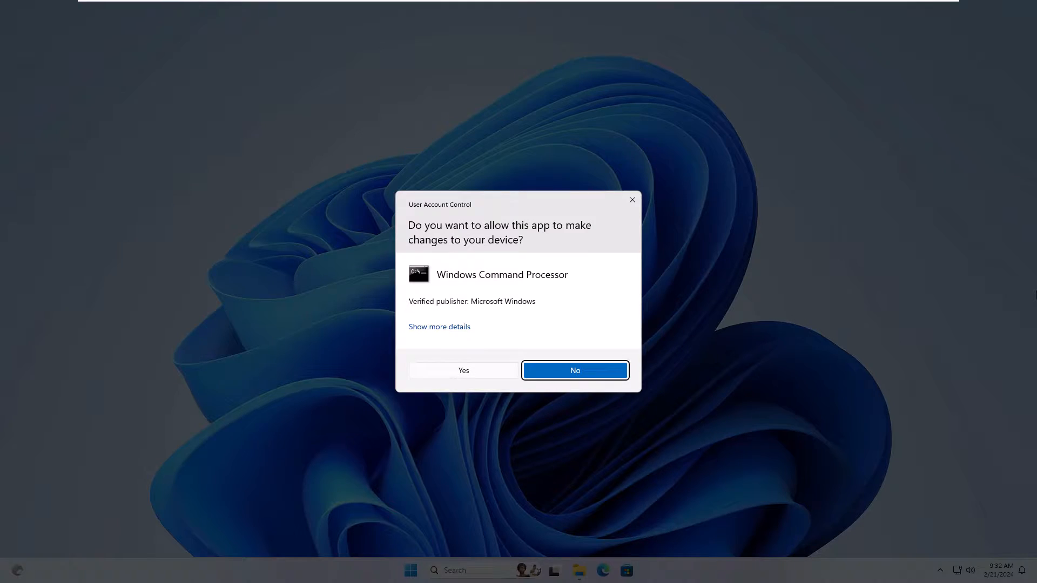
click(574, 370)
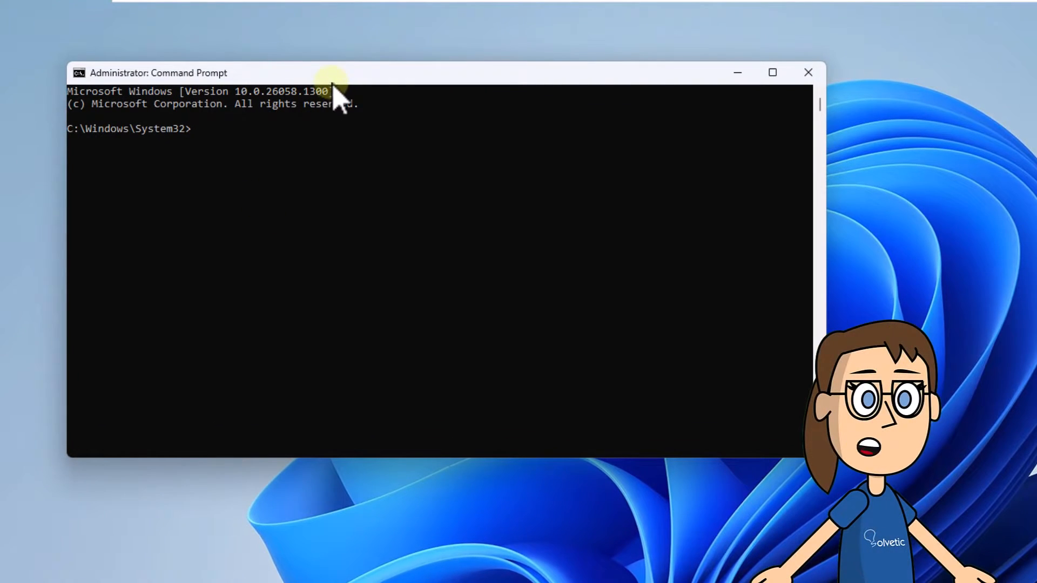
Step: Run sfc /scannow, then exit the administrator Command Prompt
text(sfc /)
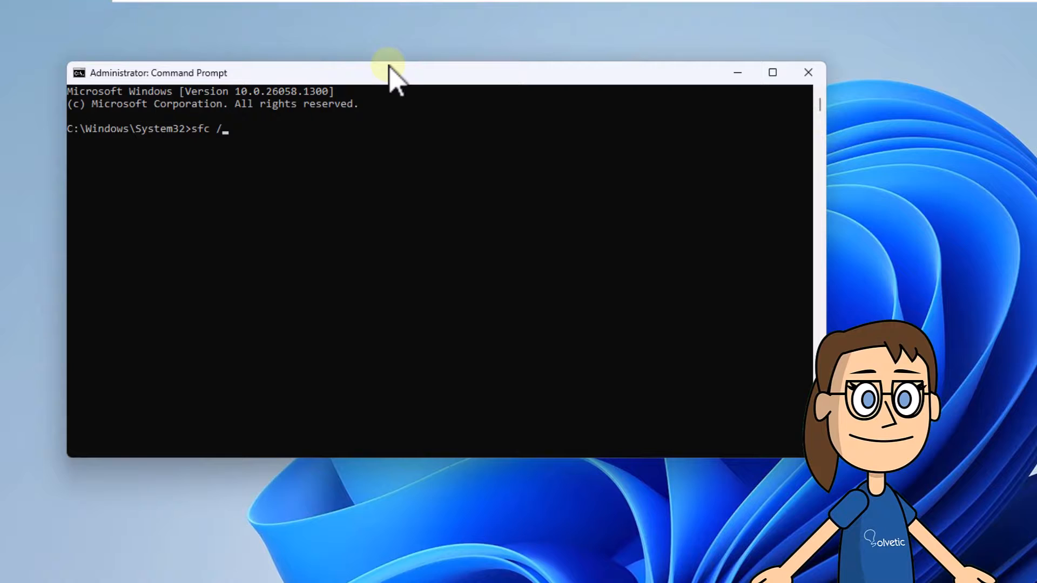
text(scannow)
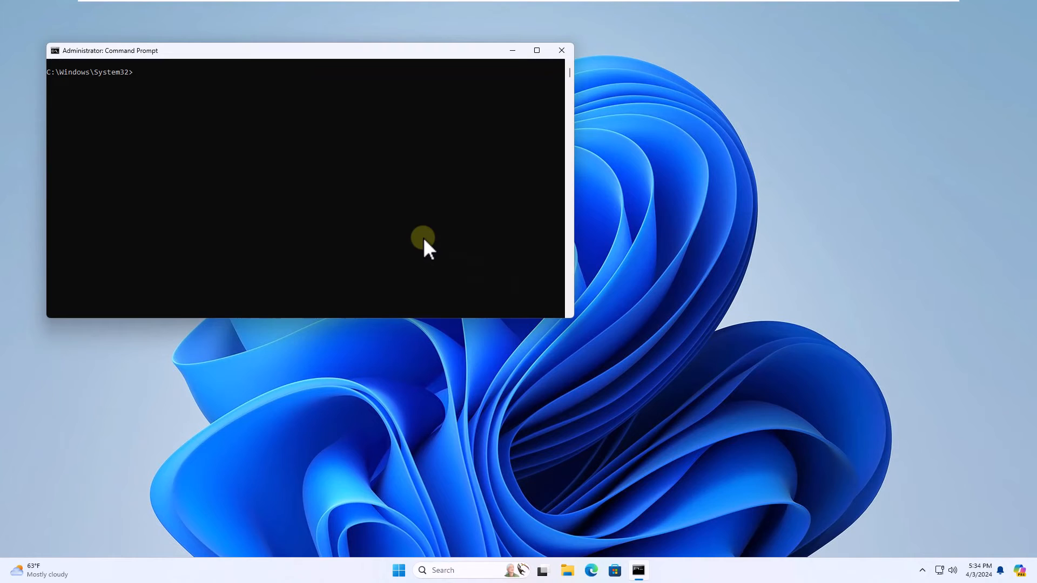
text(exit)
click(457, 570)
text(troubleshoot)
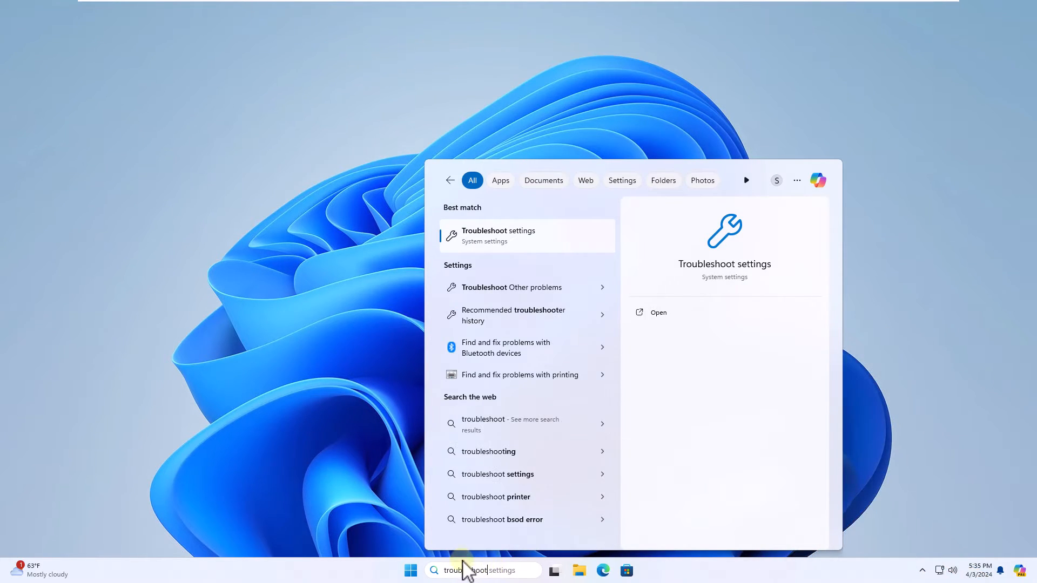
mouse_move(558, 291)
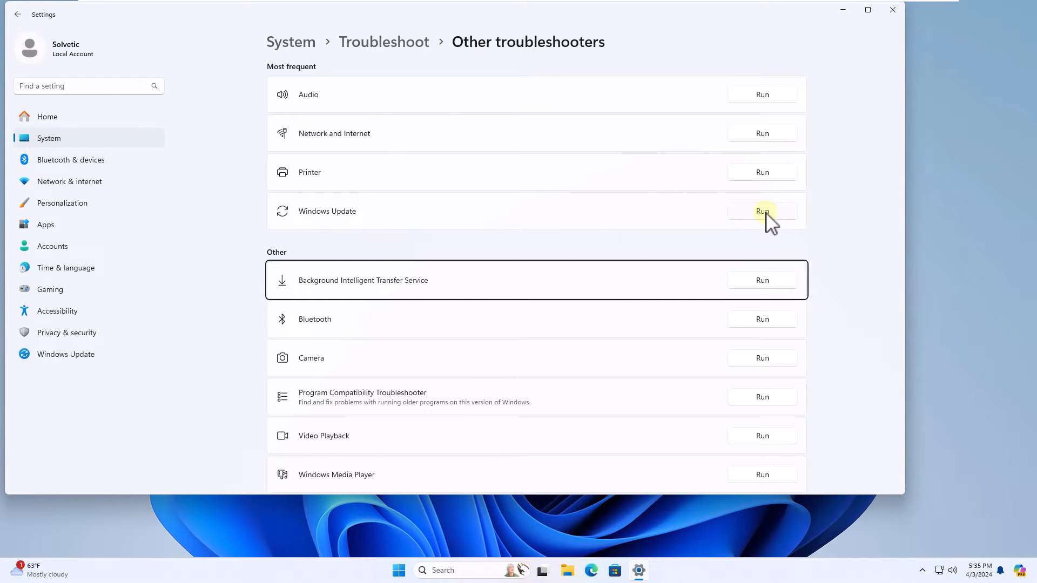
Step: Run the Windows Update troubleshooter and close its cannot-start error dialog
click(762, 211)
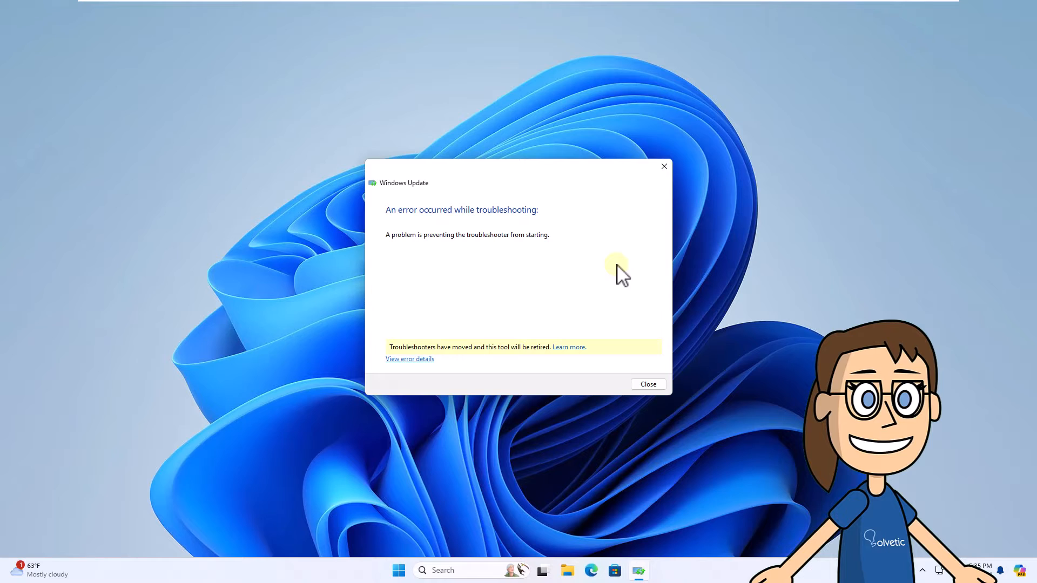
mouse_move(533, 281)
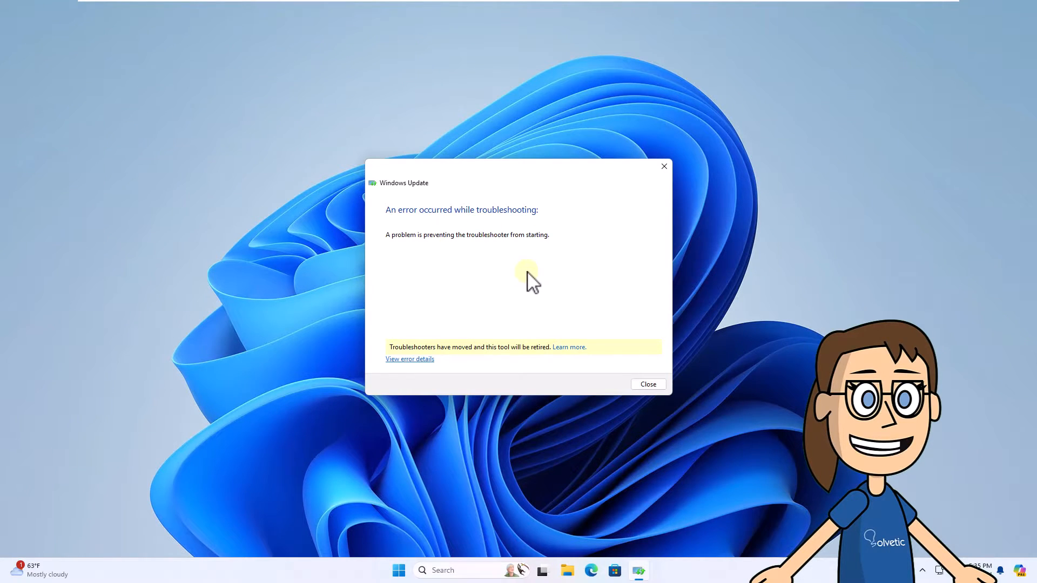
mouse_move(657, 386)
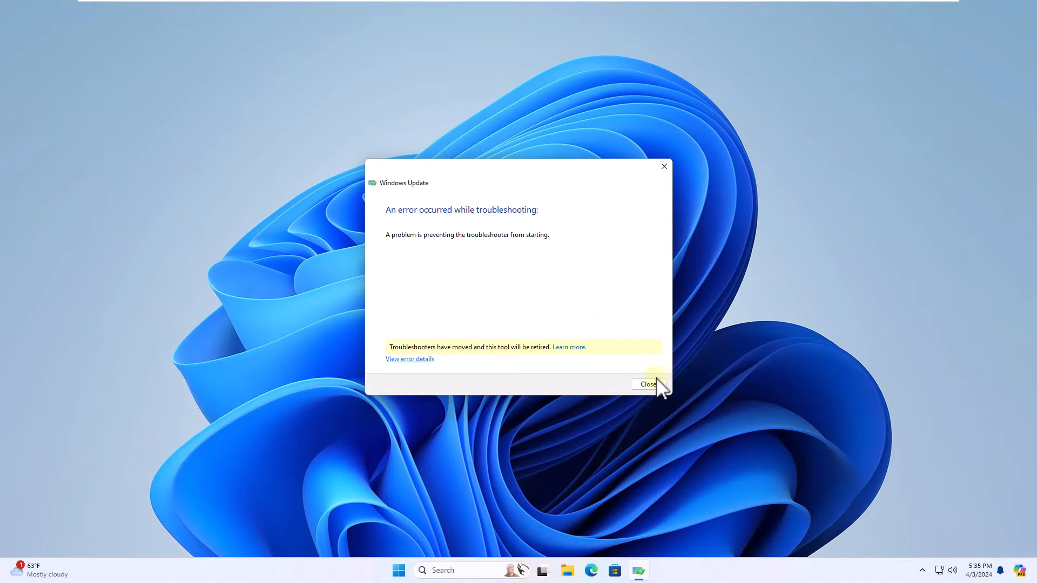
click(645, 384)
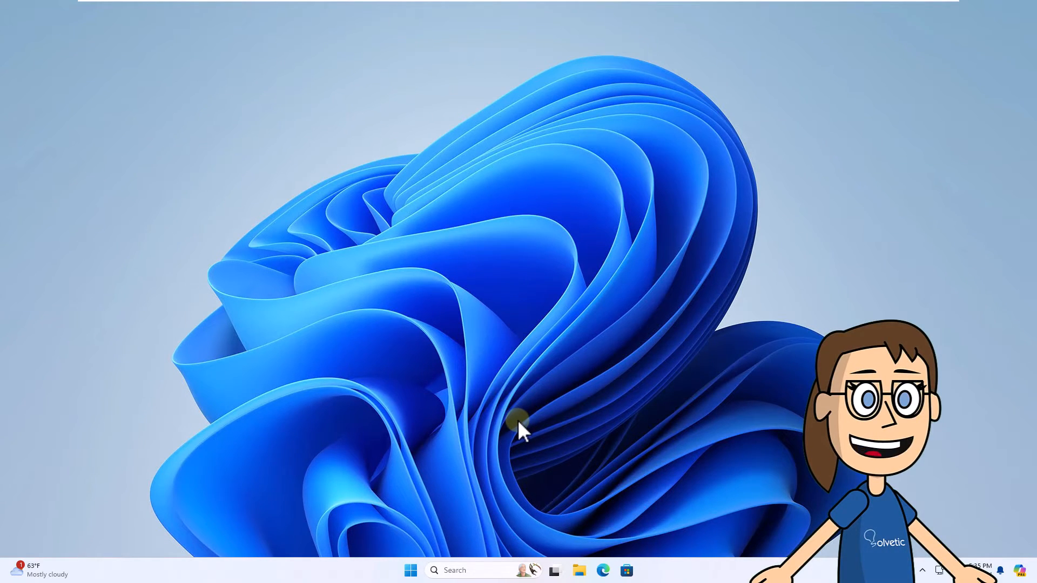
Step: Search for cmd and open Command Prompt as administrator again, approving UAC
click(463, 570)
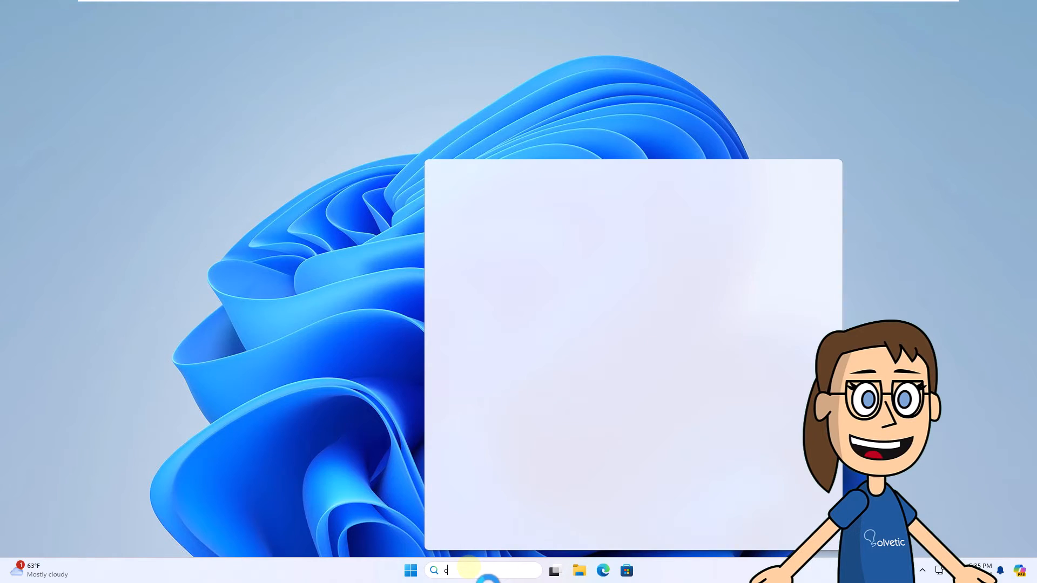
text(cmd)
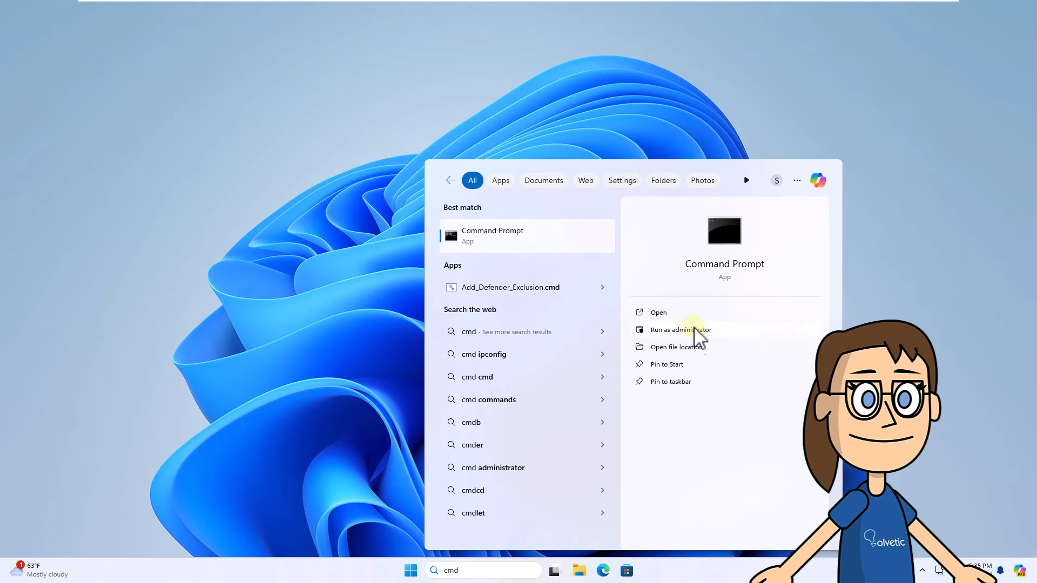
click(680, 329)
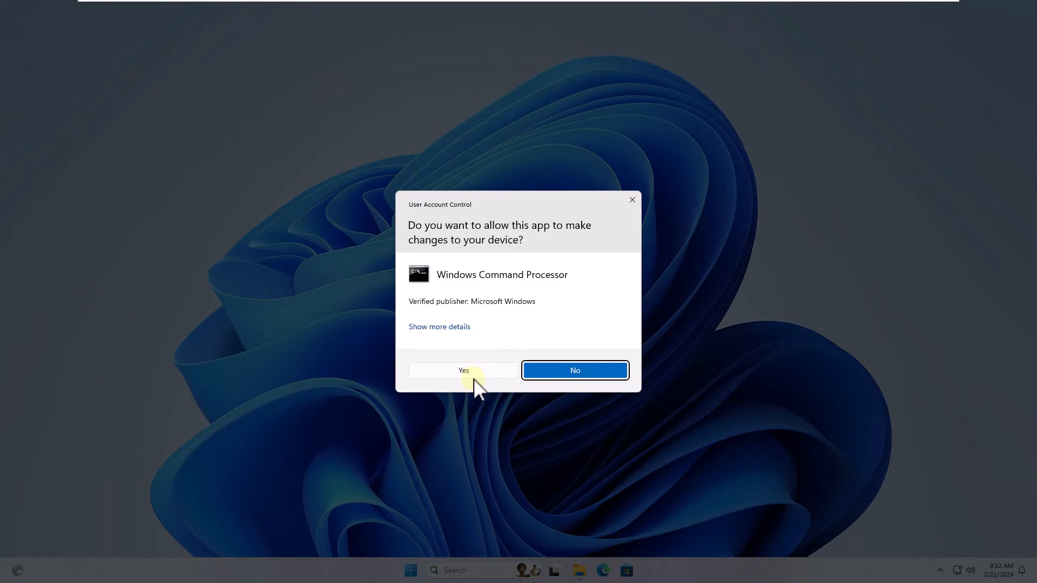
click(463, 371)
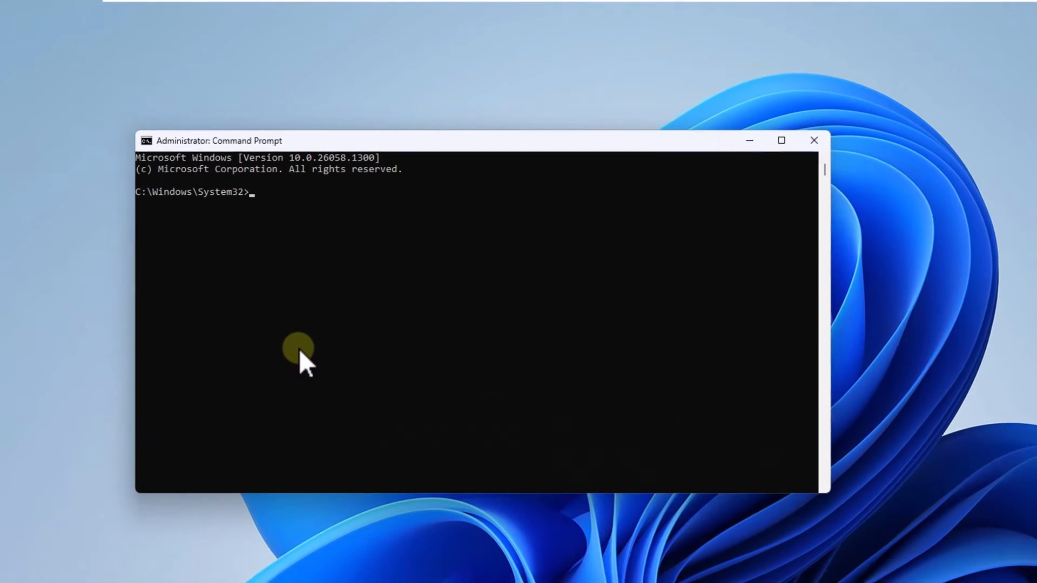
Step: Run DISM /online /Cleanup-Image /RestoreHealth with Source C:\RepairSource\windows and LimitAccess
text(DISM.exe /online /Cleanup-Image /RestoreHealth /Source:C:\RepairSource\windows\LimitAccess)
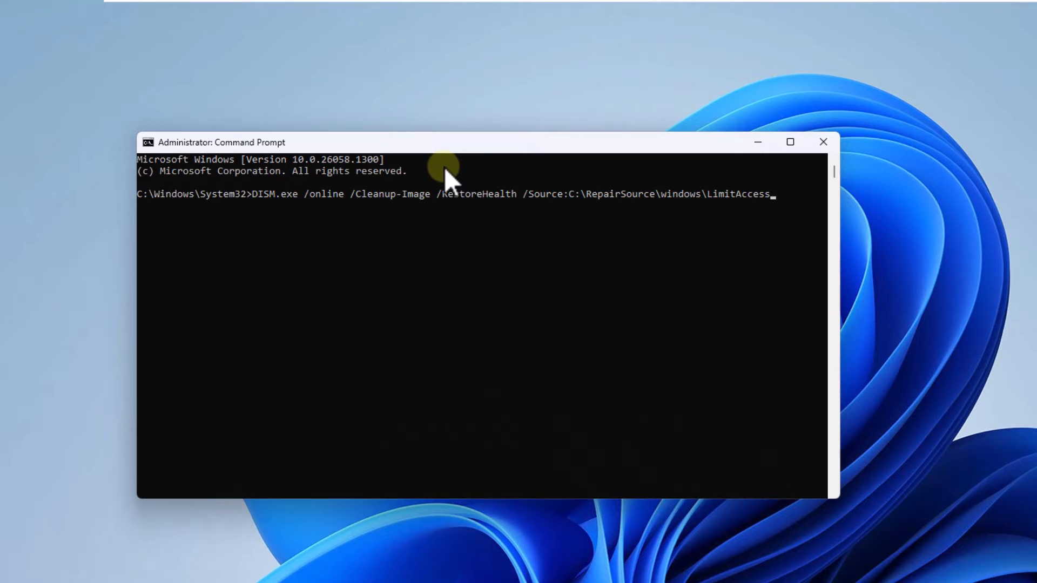
key(Return)
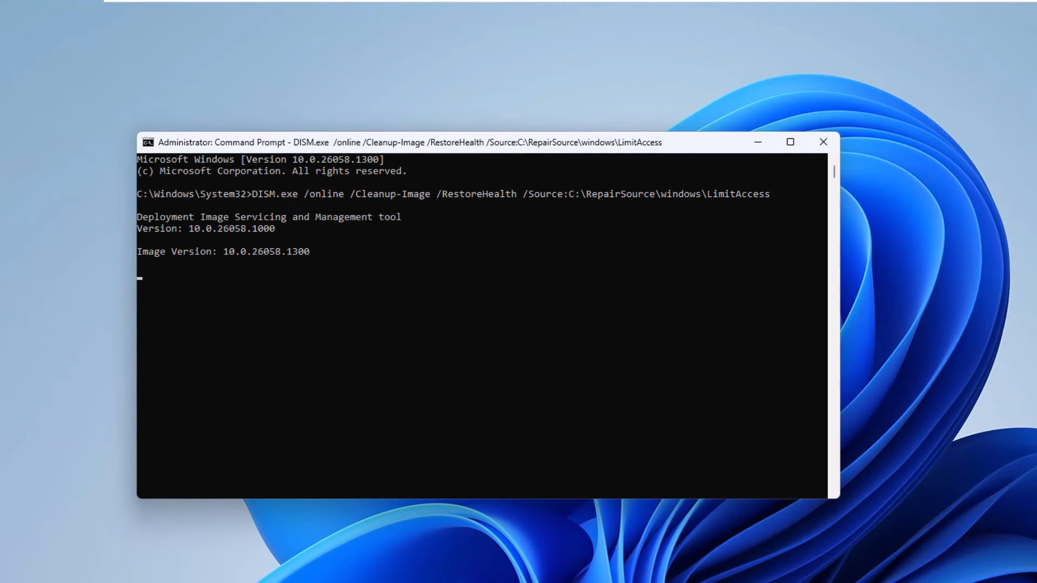